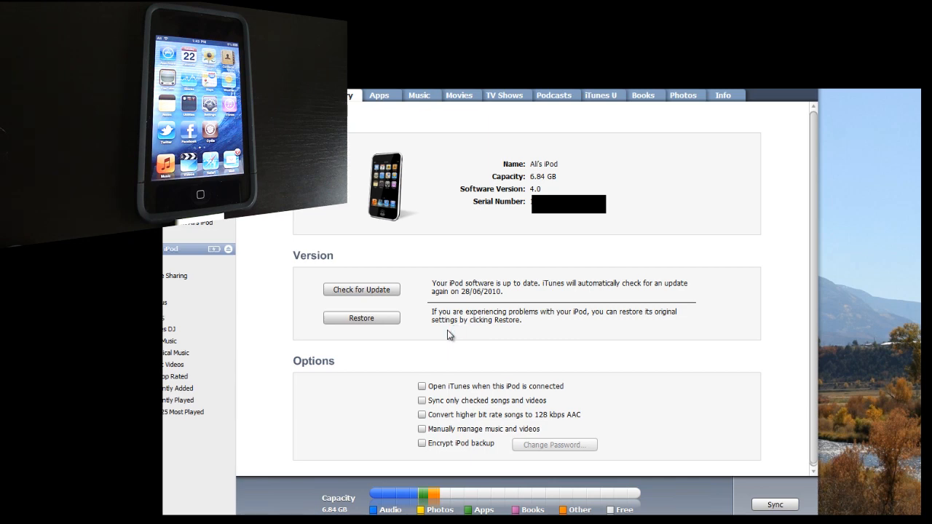
mouse_move(449, 335)
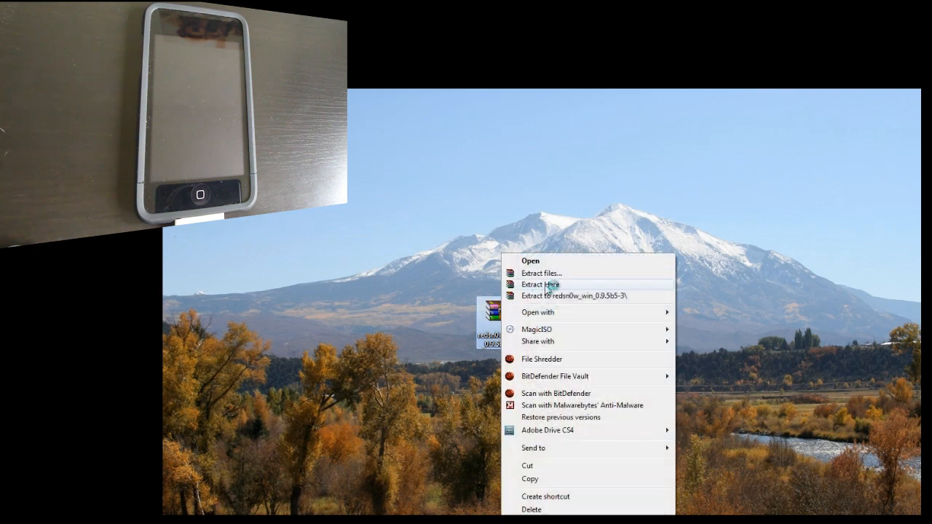
- Extract the redsn0w archive and launch the redsn0w 0.9.5b5-3 tool from the extracted folder
left_click(540, 284)
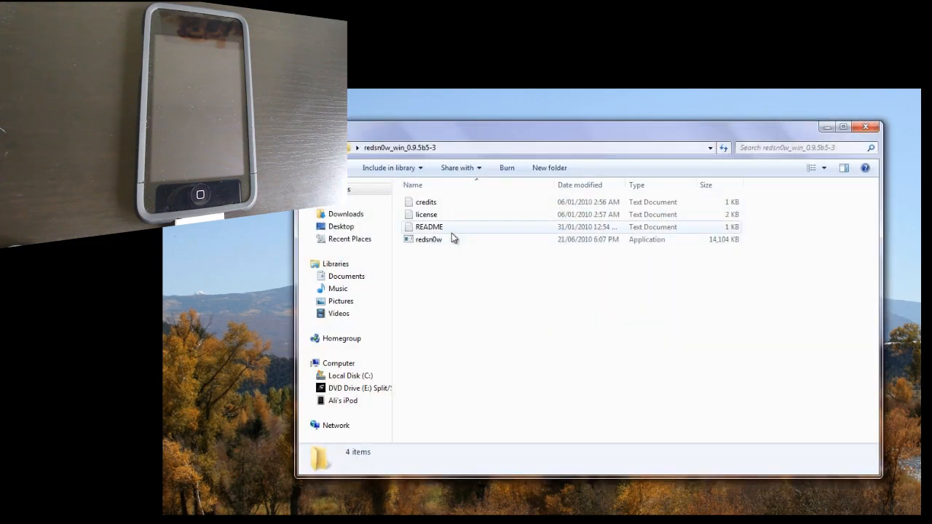
left_click(428, 239)
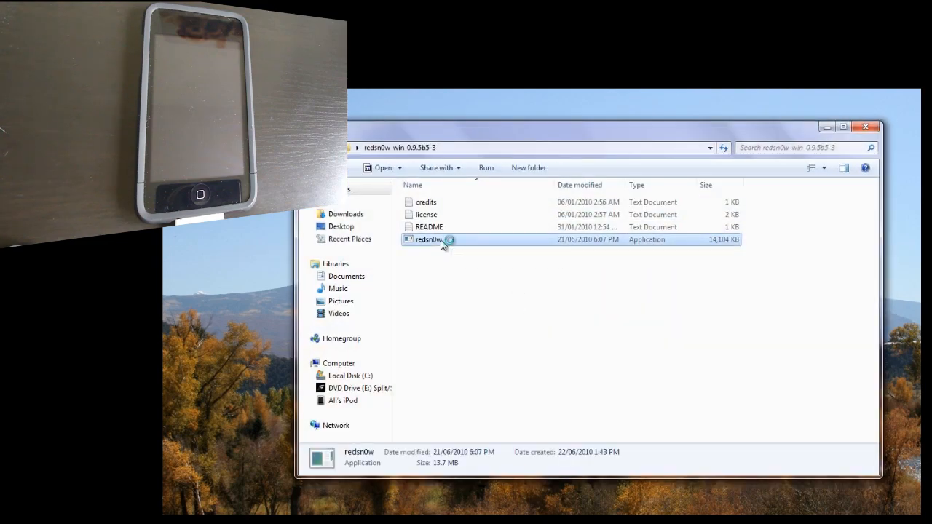
double_click(428, 239)
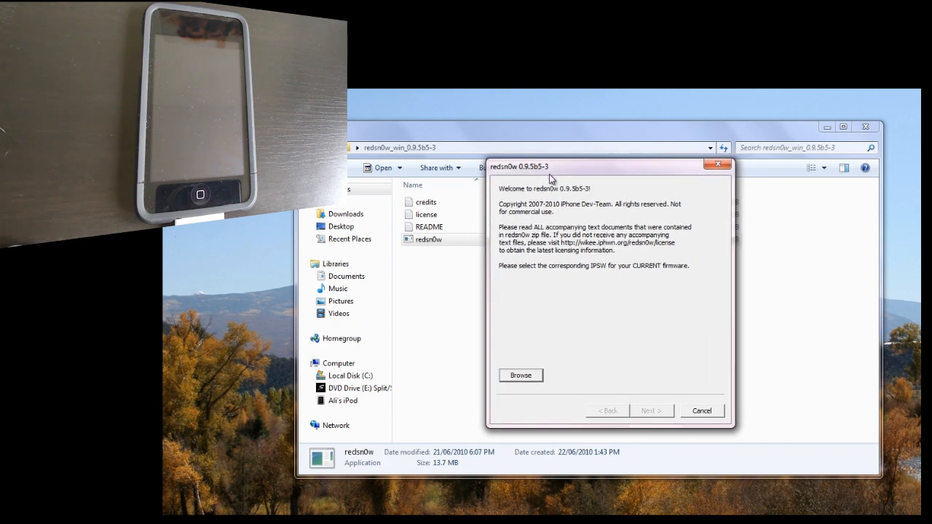
mouse_move(556, 357)
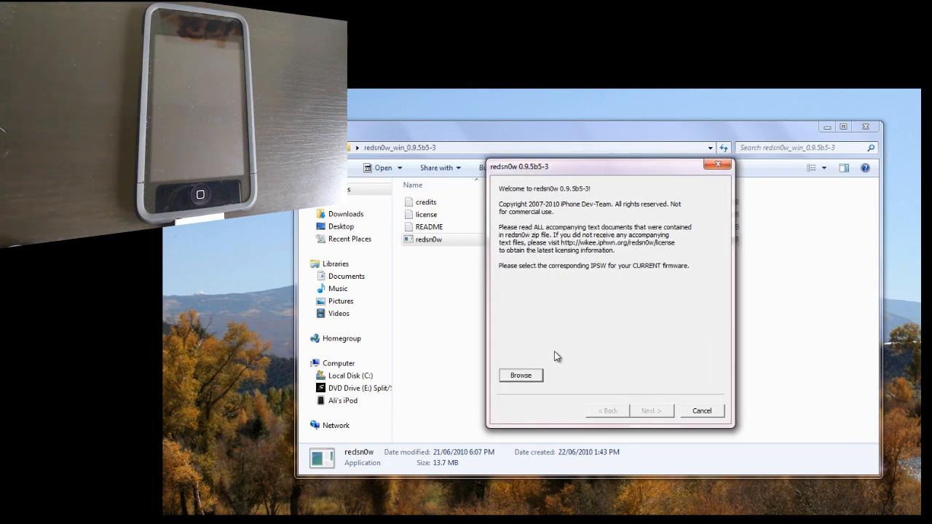
mouse_move(547, 363)
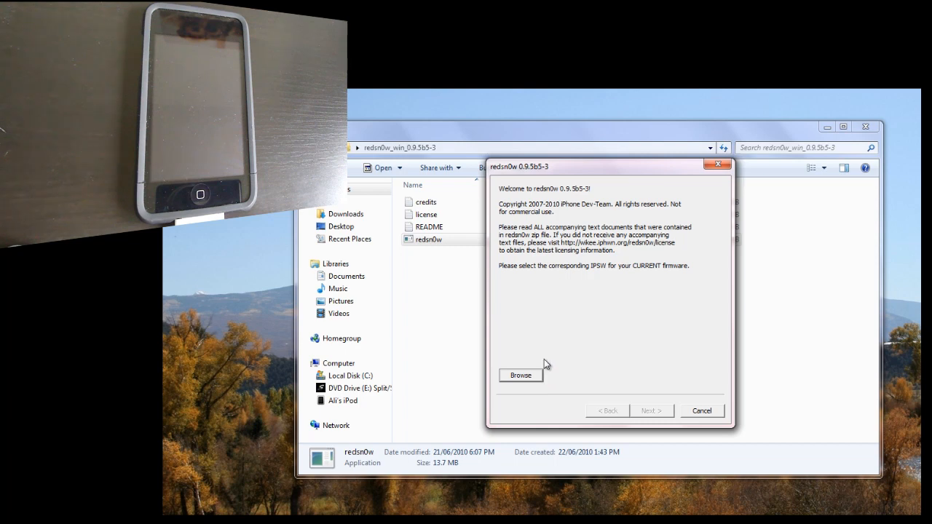
mouse_move(516, 386)
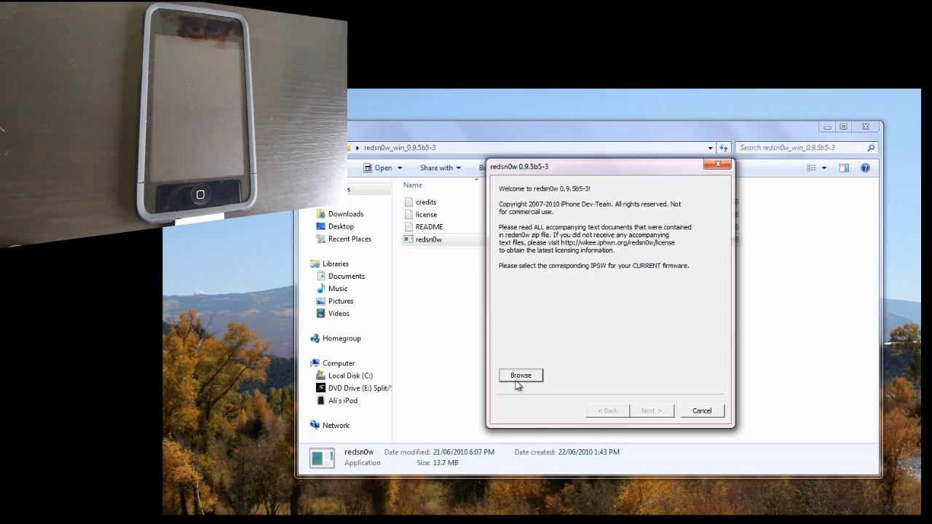
- Load the iPod2,1_4.0_8A293_Restore IPSW and answer No to the MC model question
left_click(520, 376)
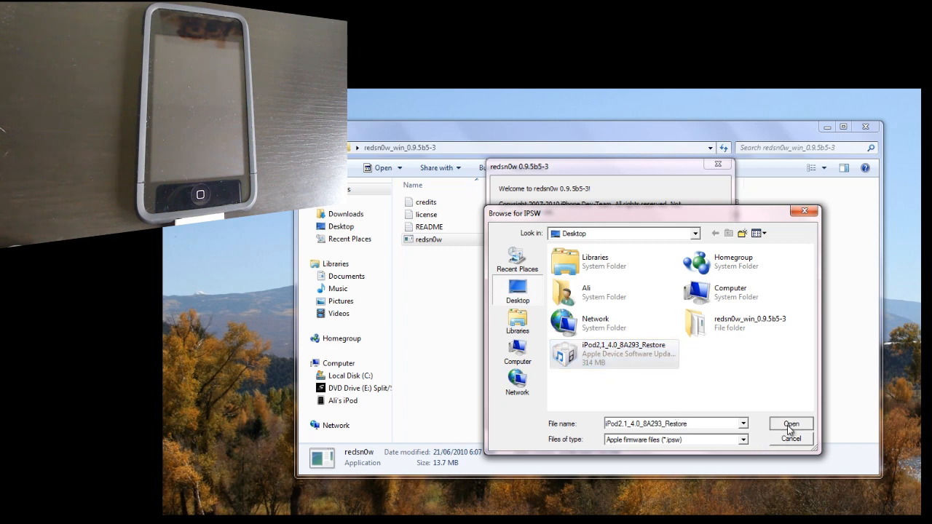
left_click(789, 425)
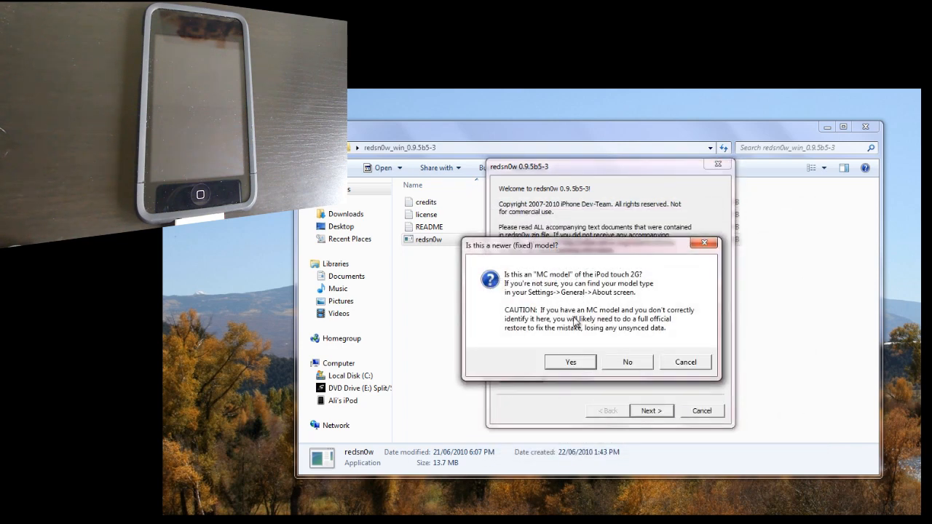
mouse_move(764, 327)
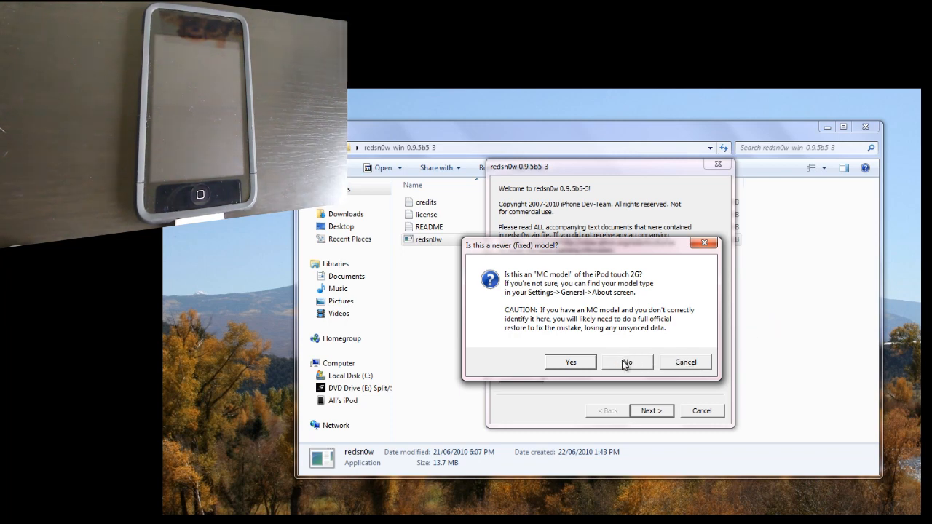
left_click(626, 361)
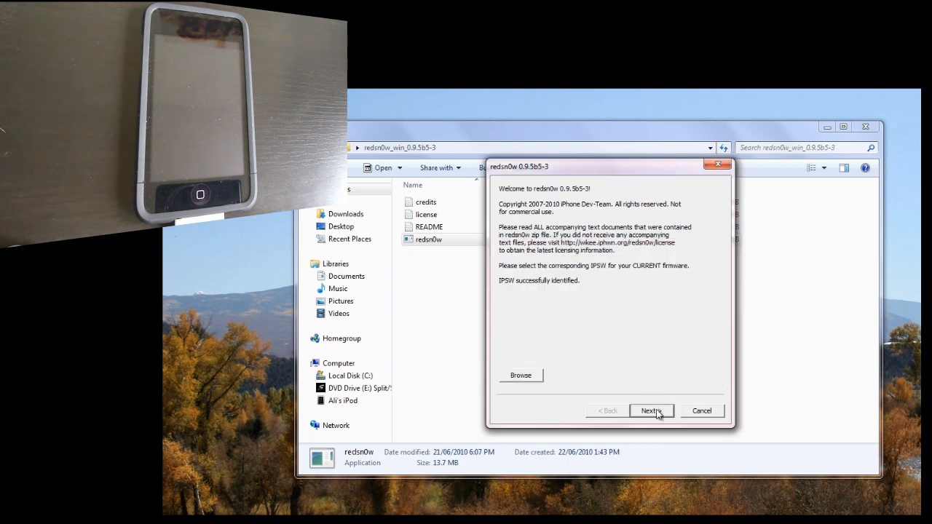
- Continue to the options screen with Cydia, multitasking, wallpaper and battery percentage ticked
left_click(649, 411)
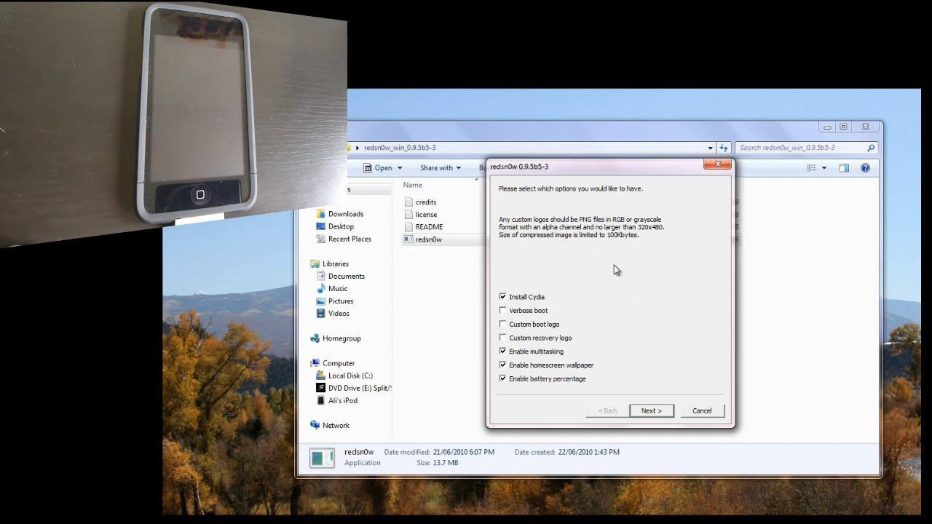
mouse_move(541, 306)
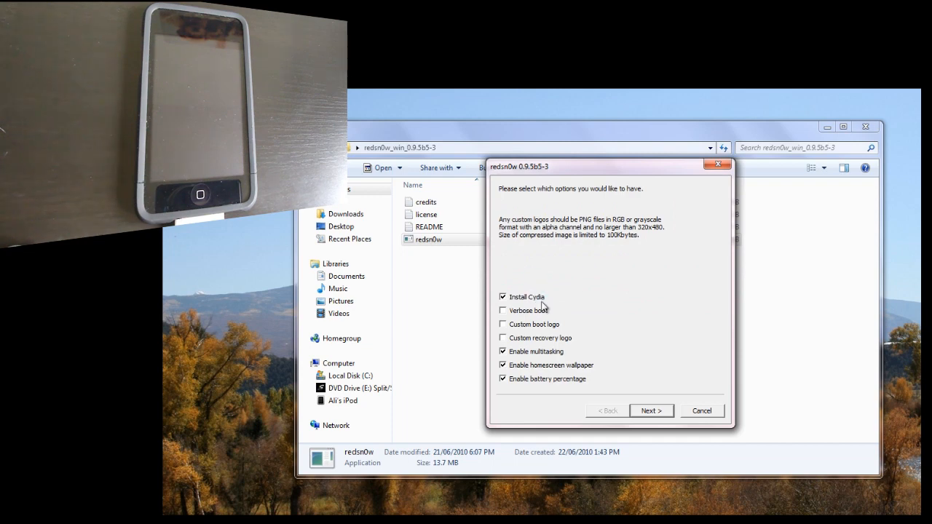
mouse_move(593, 304)
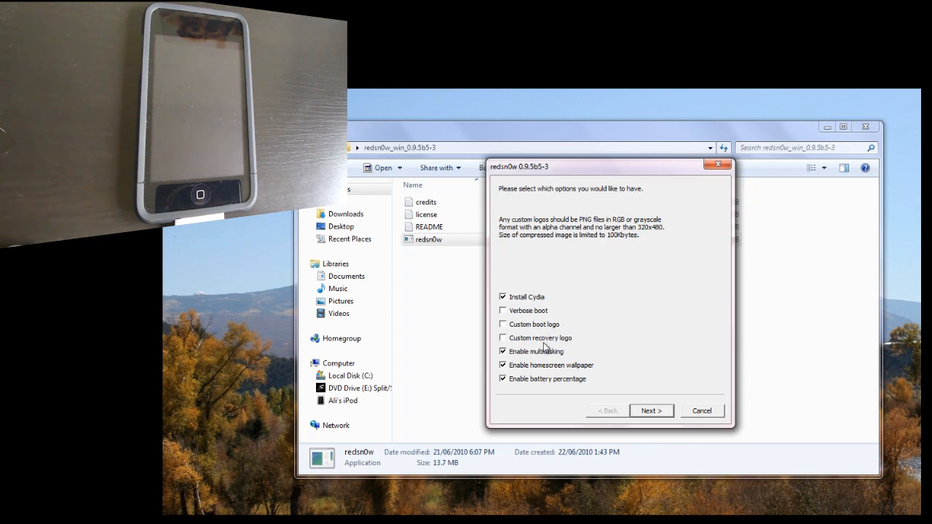
mouse_move(542, 358)
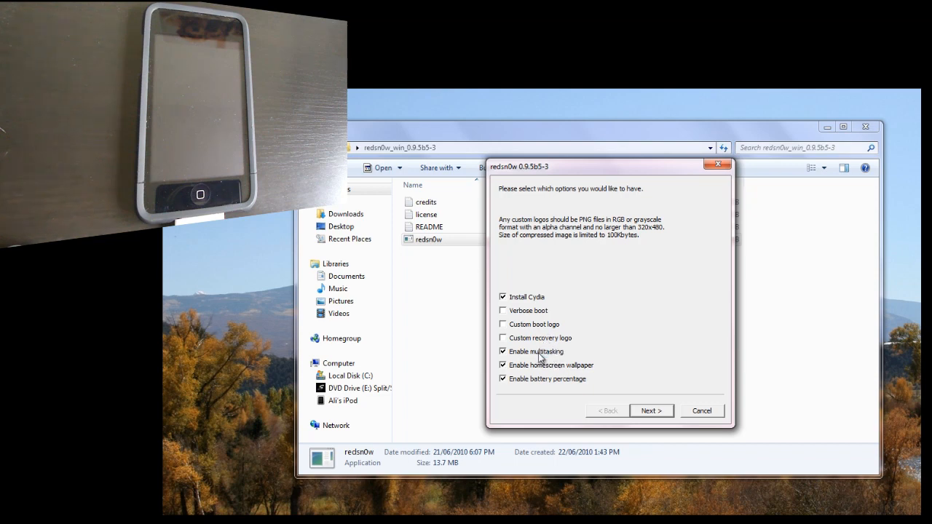
mouse_move(720, 343)
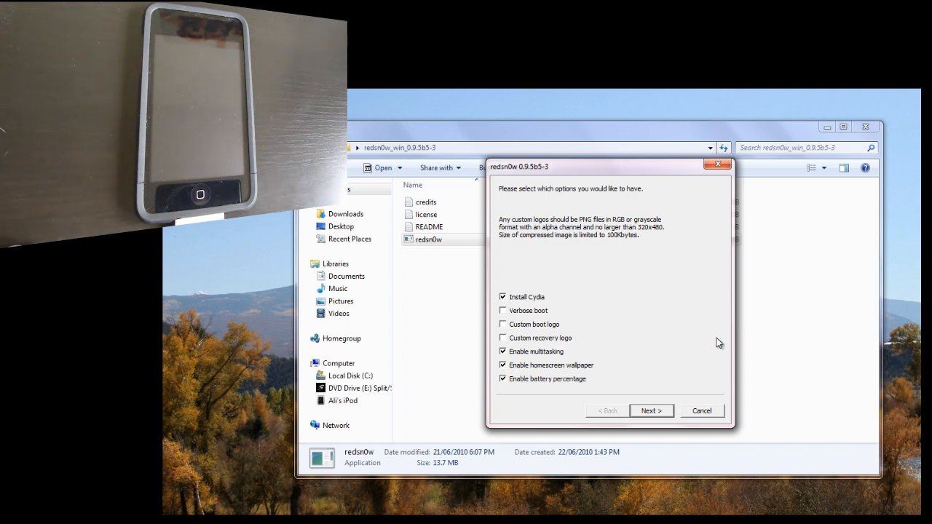
mouse_move(560, 371)
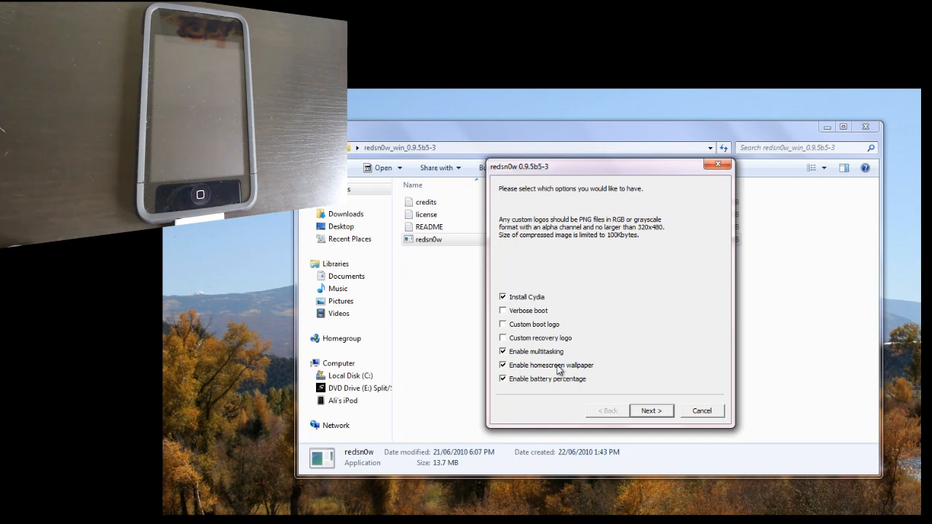
mouse_move(581, 379)
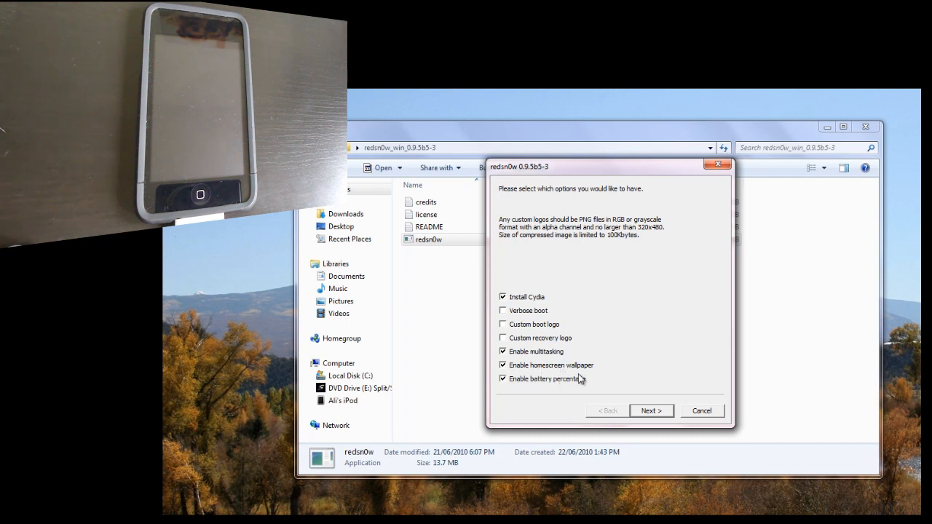
mouse_move(585, 377)
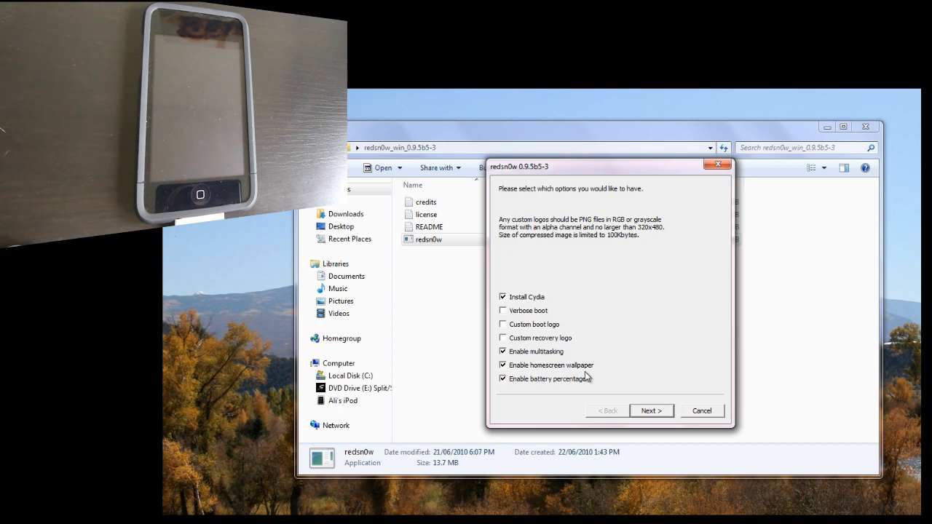
mouse_move(693, 355)
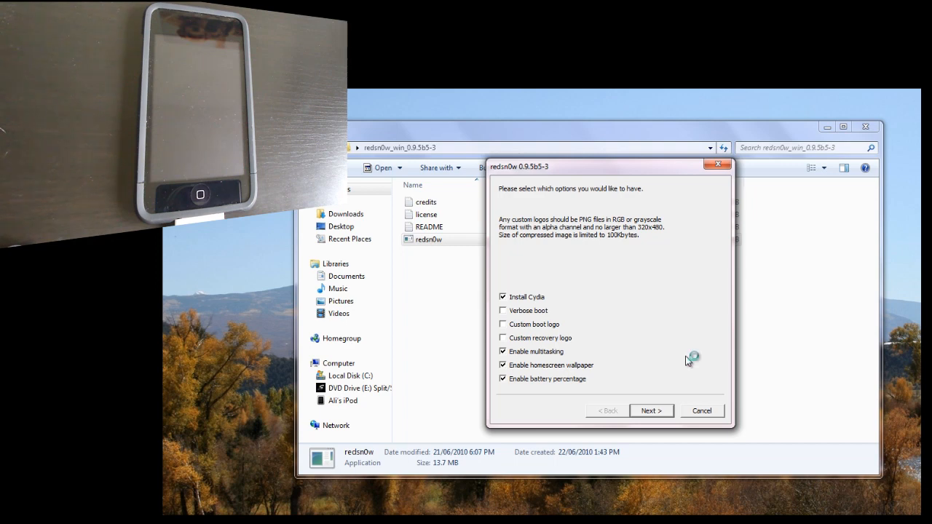
mouse_move(549, 357)
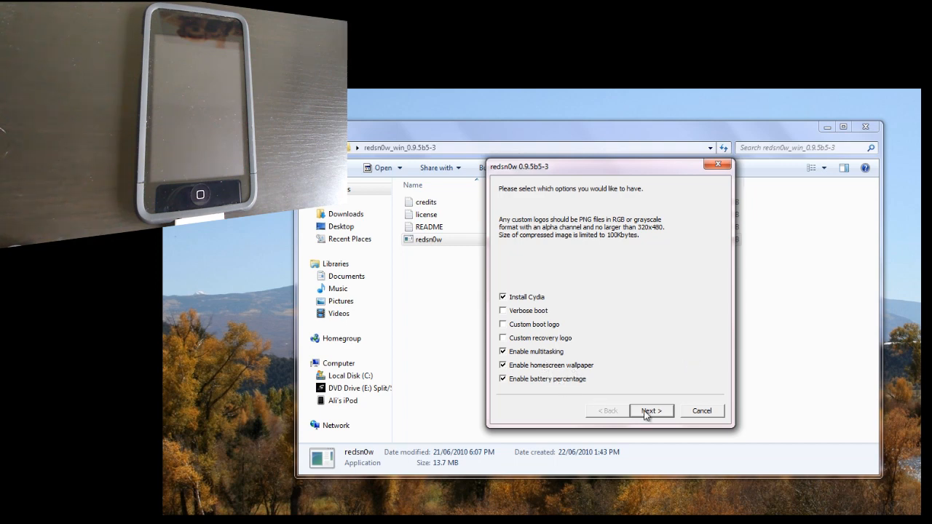
- Accept the options and confirm the iPod is powered off and plugged in to reach the DFU instructions
left_click(650, 410)
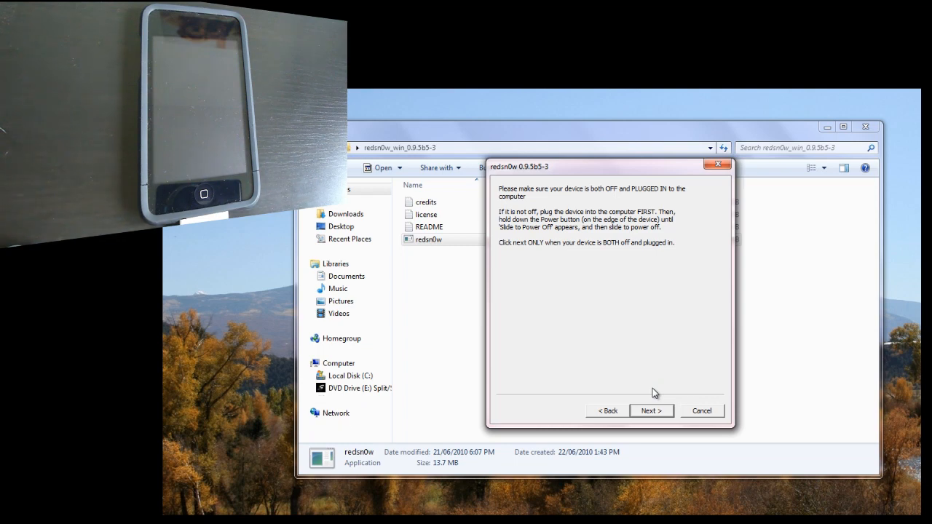
mouse_move(658, 372)
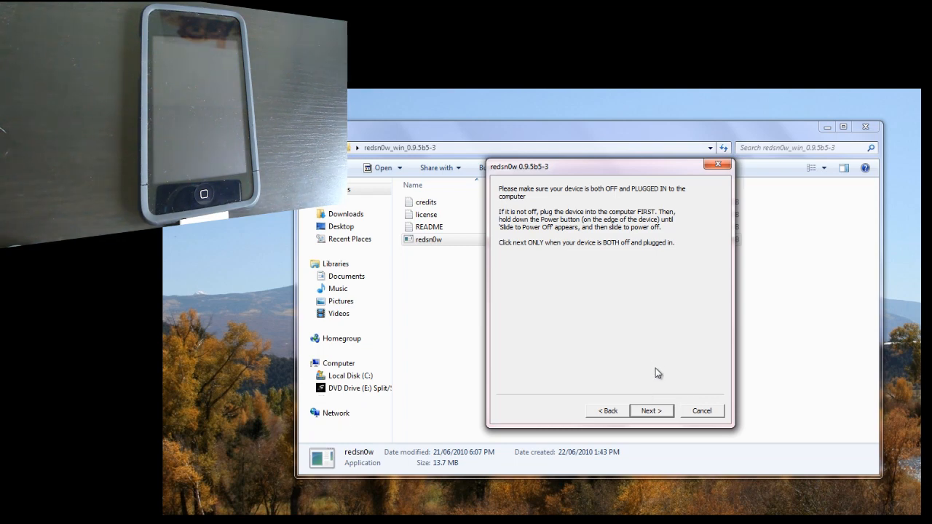
left_click(650, 410)
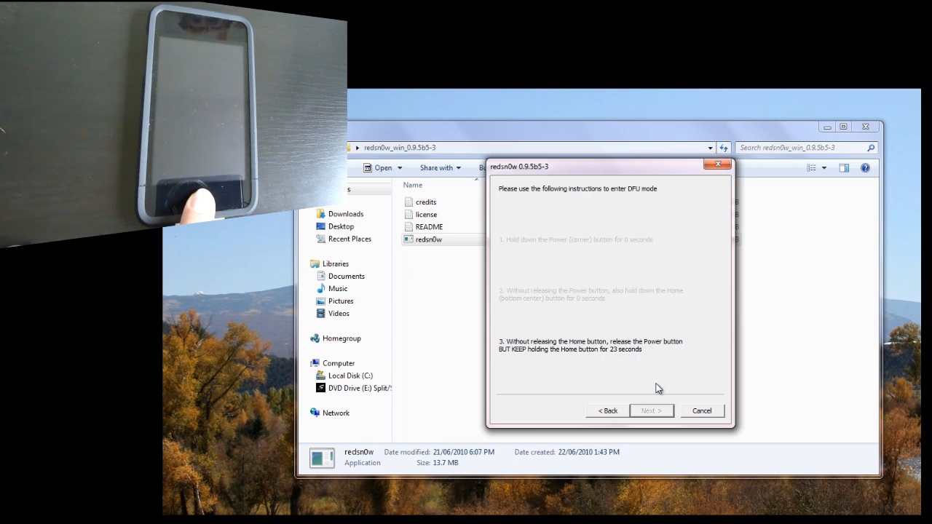
- Run the DFU-mode jailbreak until redsn0w reports Done! and finish the wizard
left_click(650, 411)
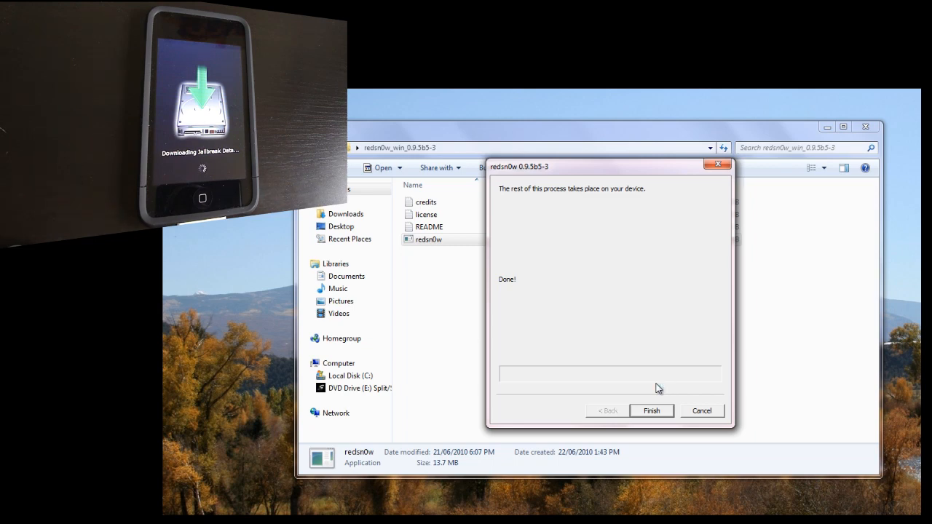
mouse_move(648, 419)
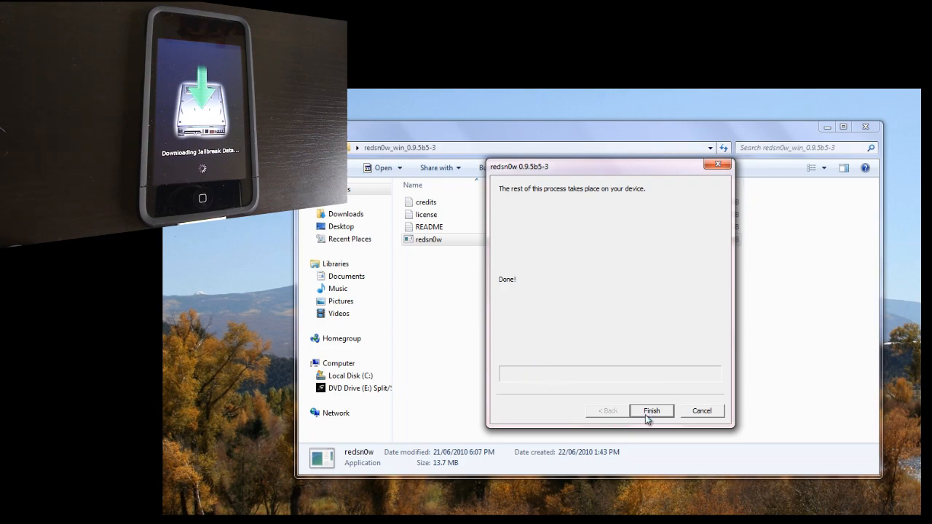
left_click(650, 410)
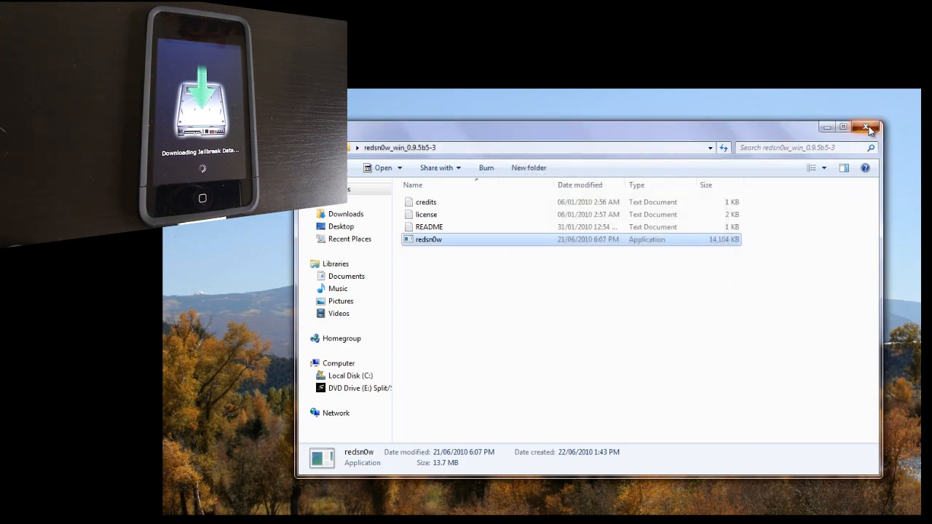
- Close the folder window and slide to unlock the rebooted iPod showing Cydia on the home screen
left_click(870, 128)
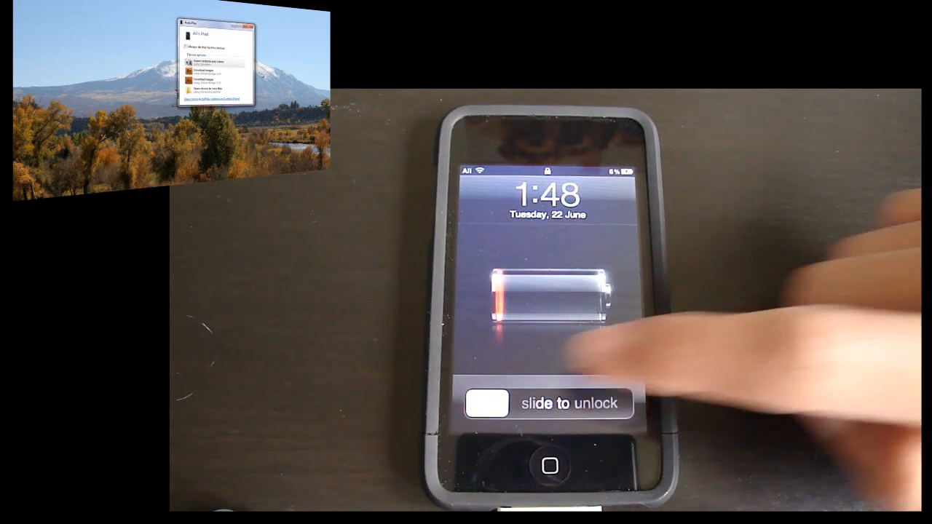
left_click_drag(486, 401, 619, 402)
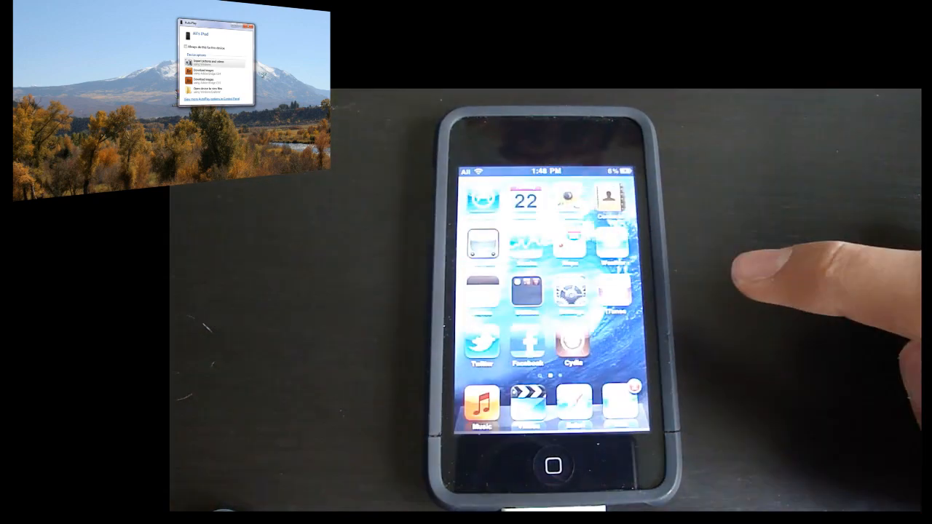